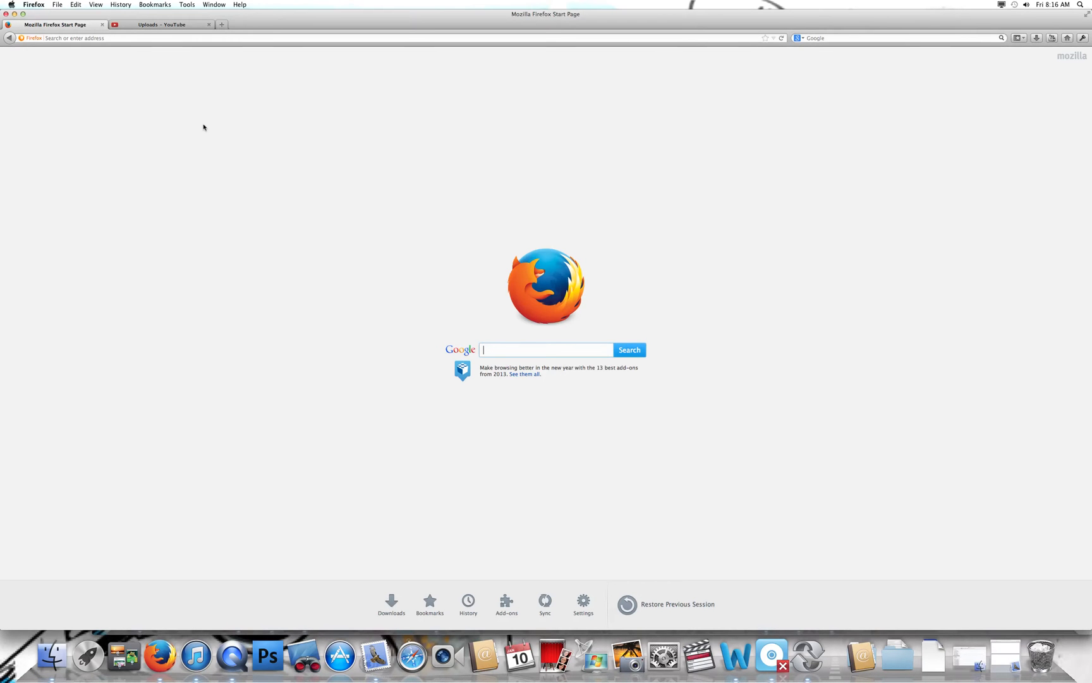
mouse_move(547, 95)
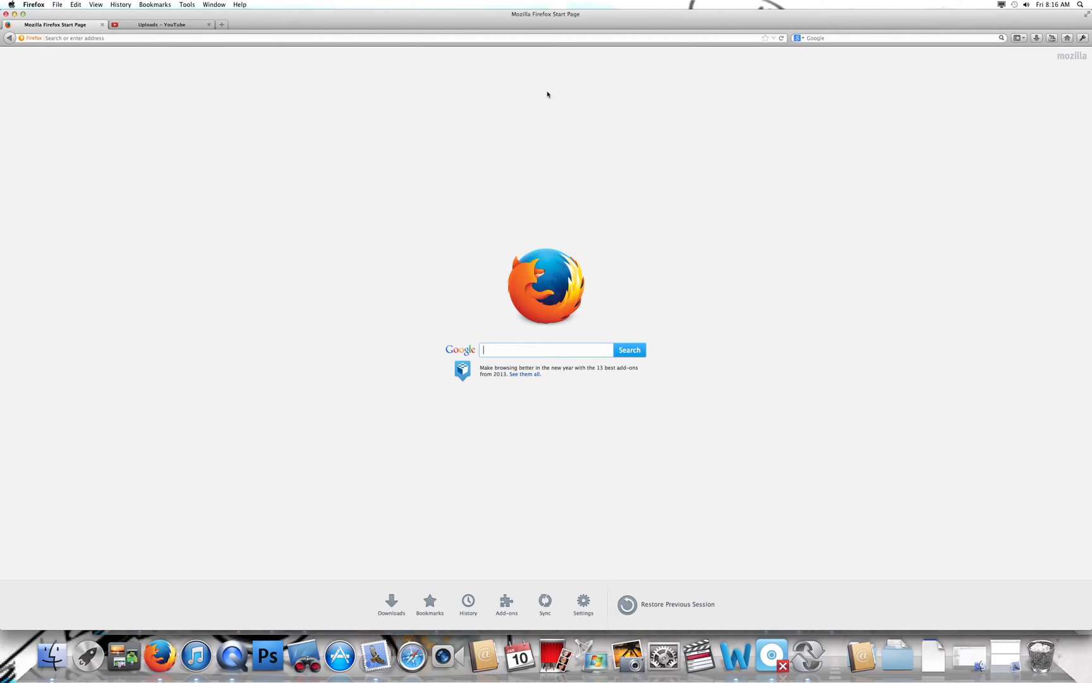
mouse_move(642, 12)
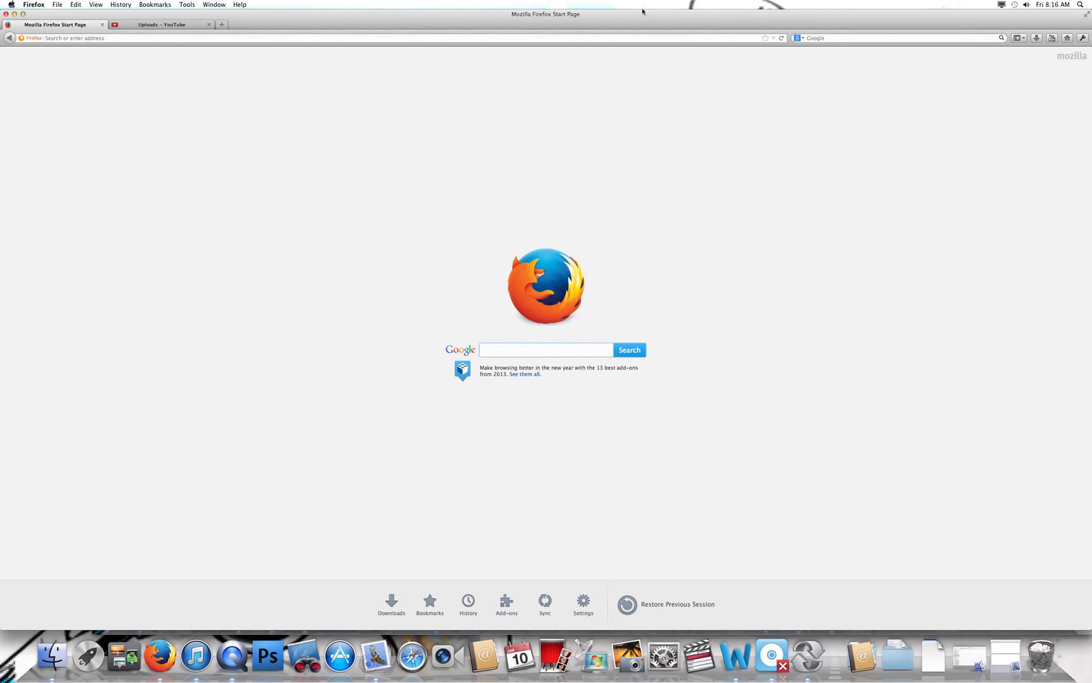
Step: Enter saskedfest.ca/ in the Firefox address bar to load the festival site
left_click(296, 38)
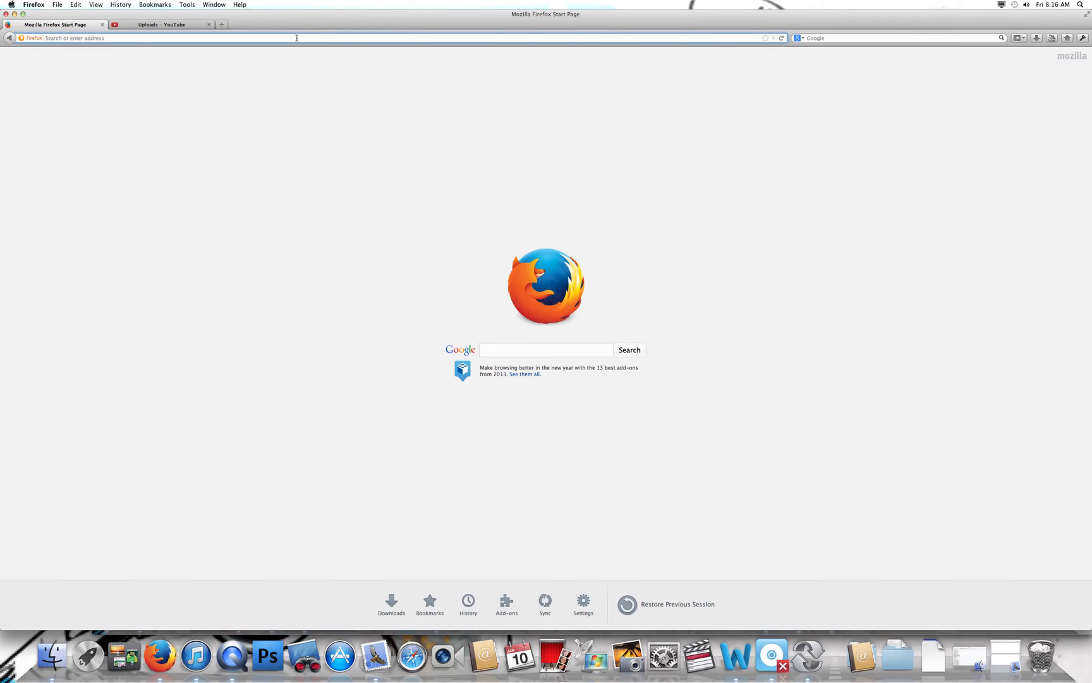
type("saskedfest.ca/")
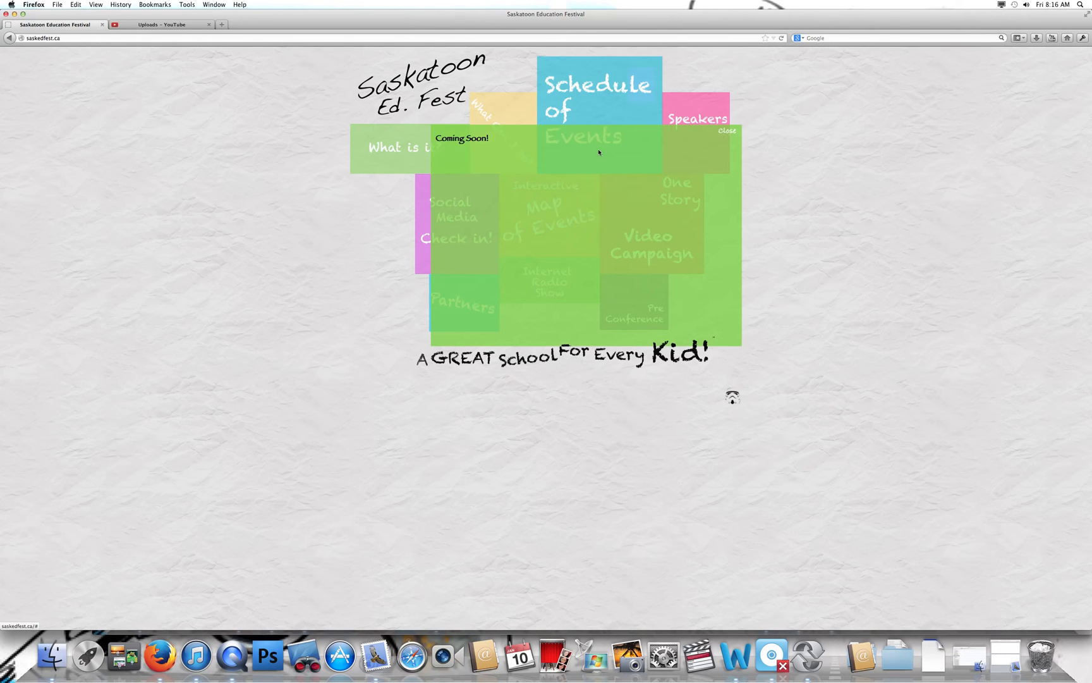
Step: Dismiss the green Coming Soon! pop-up to reveal the home page tiles
left_click(728, 130)
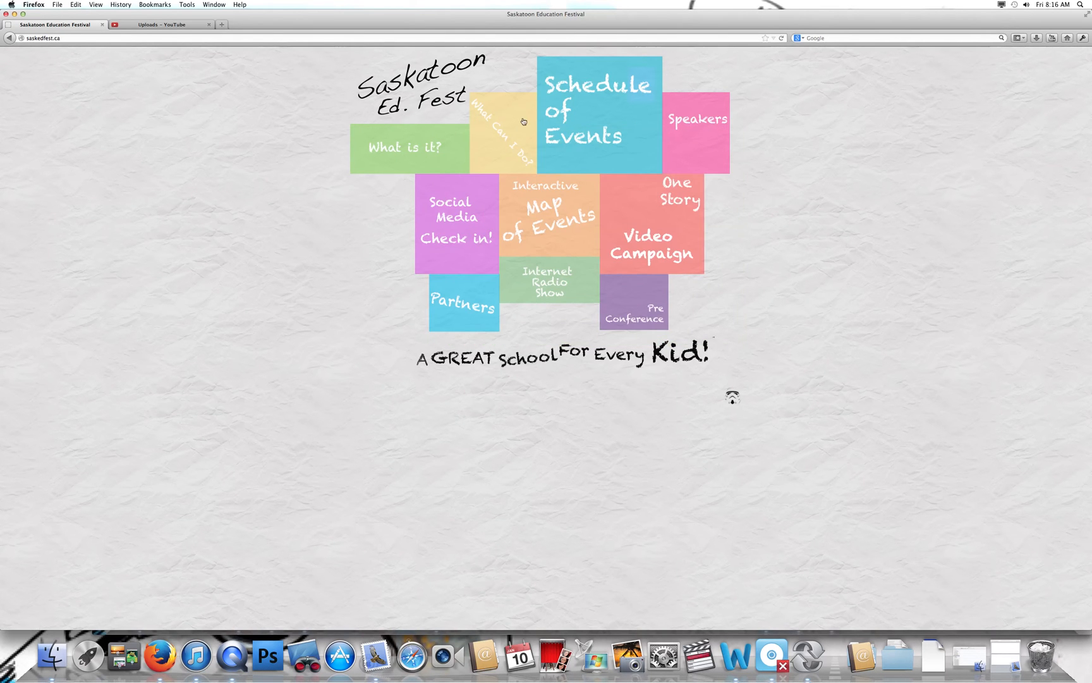
left_click(501, 125)
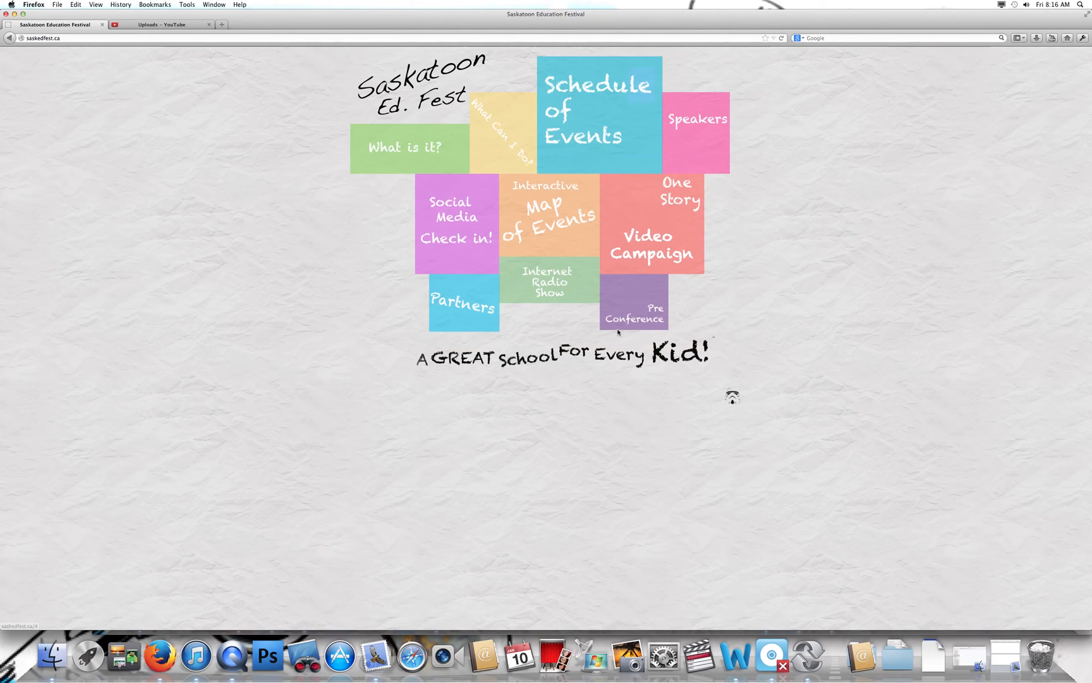
mouse_move(732, 402)
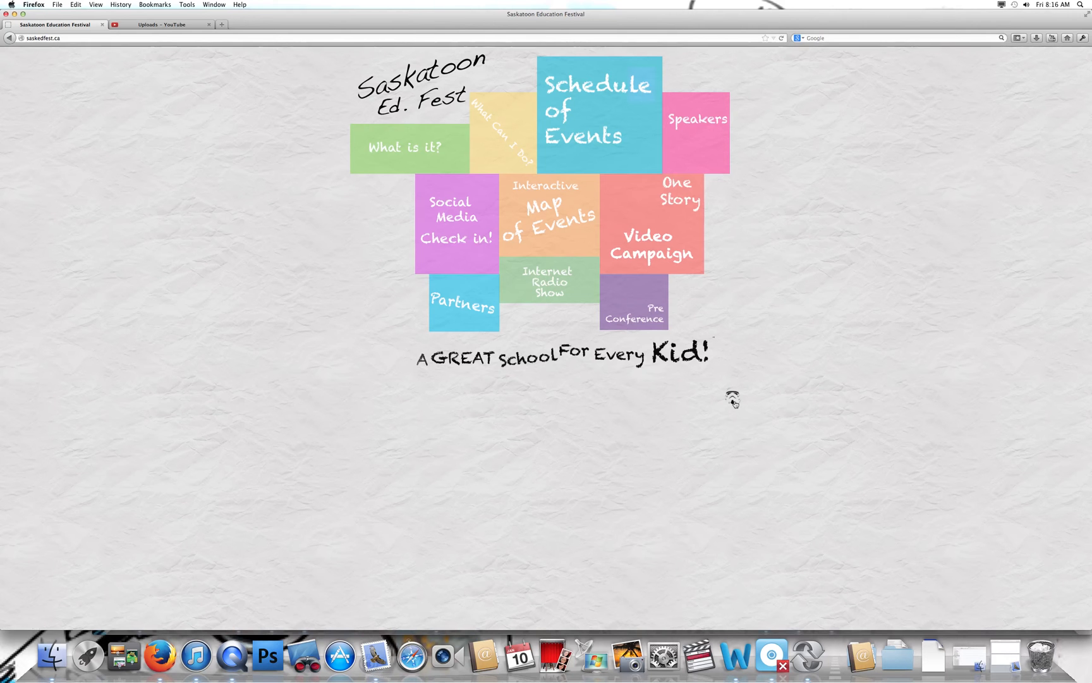
mouse_move(732, 399)
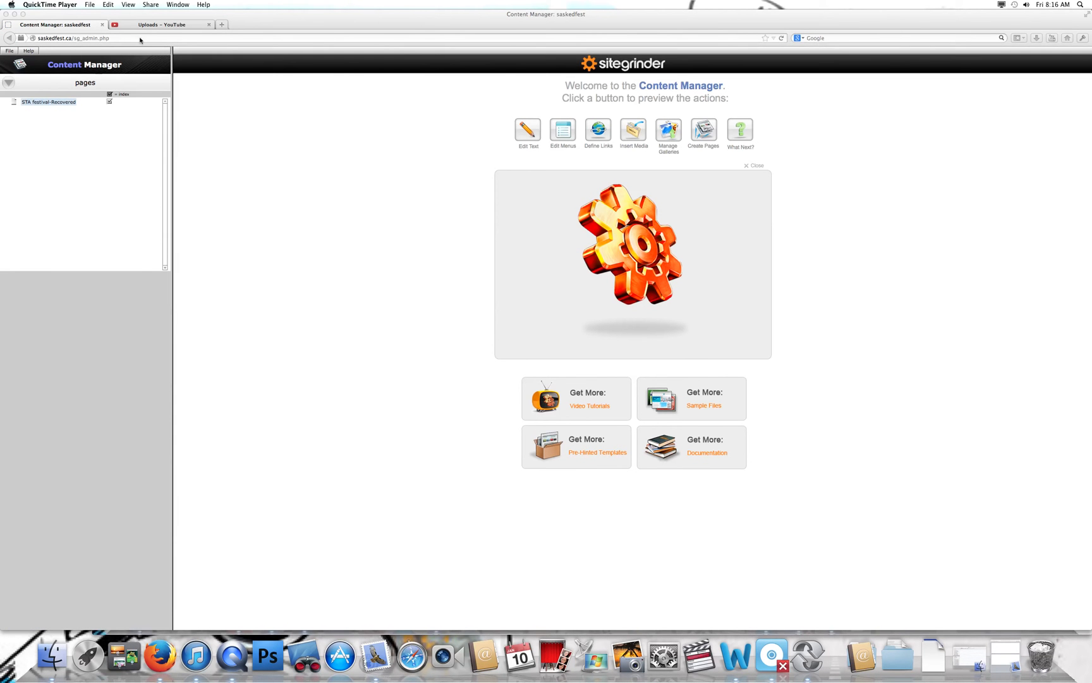
mouse_move(118, 115)
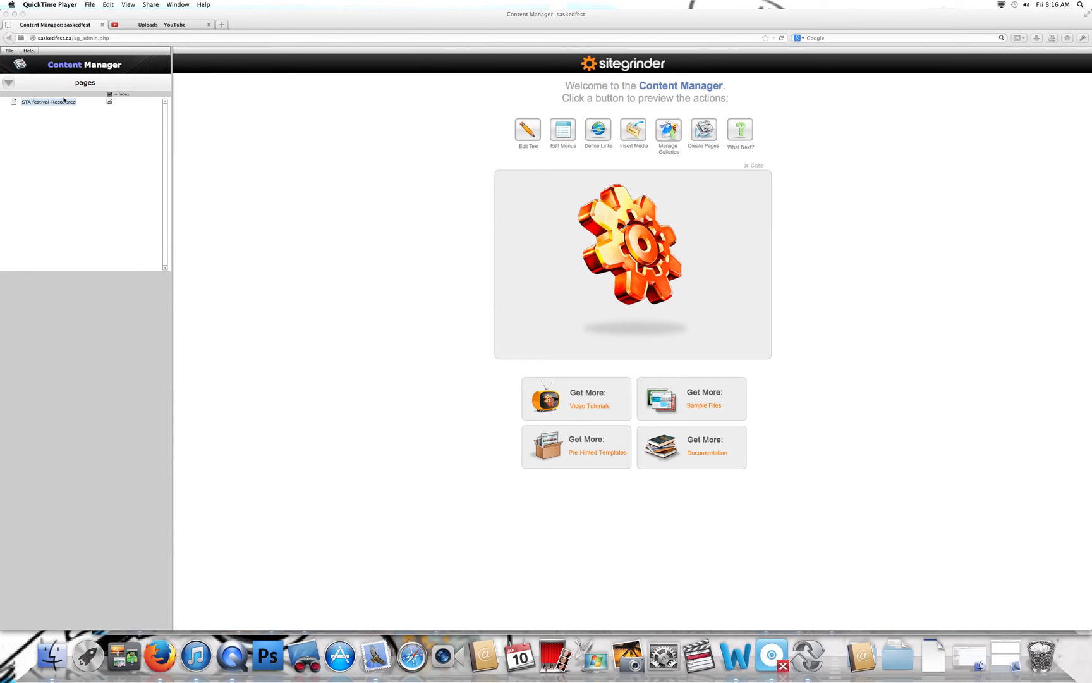
Step: Load the STA festival-Recovered page in the Content Manager
left_click(160, 655)
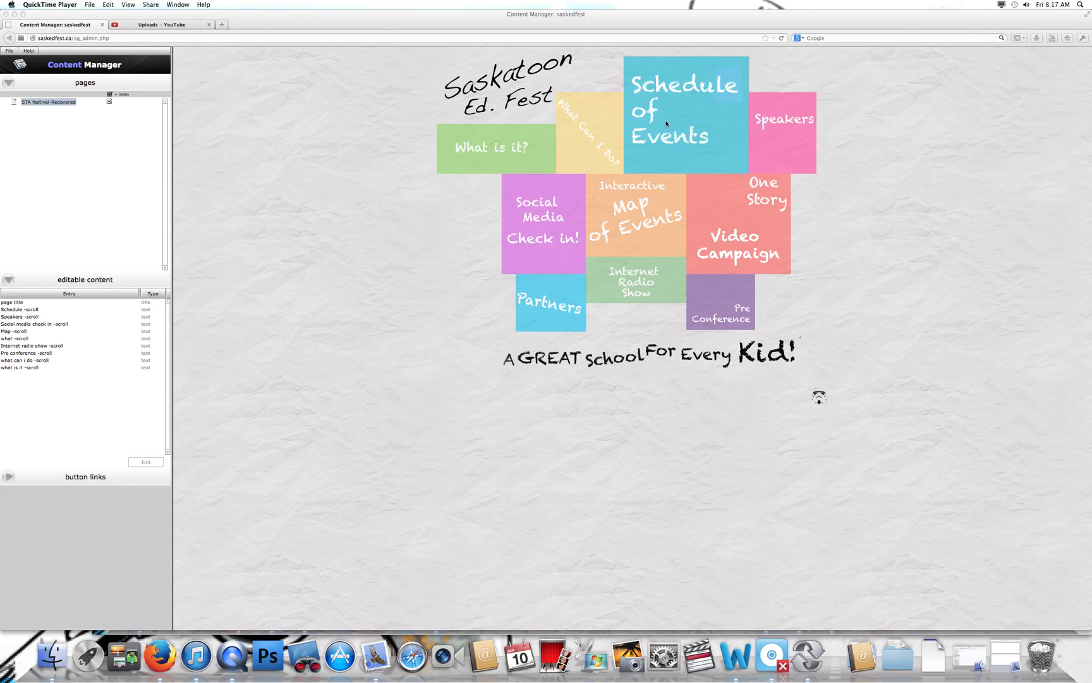
Step: Preview the Schedule of Events text 'Here is a test', then select Schedule -scroll
left_click(124, 655)
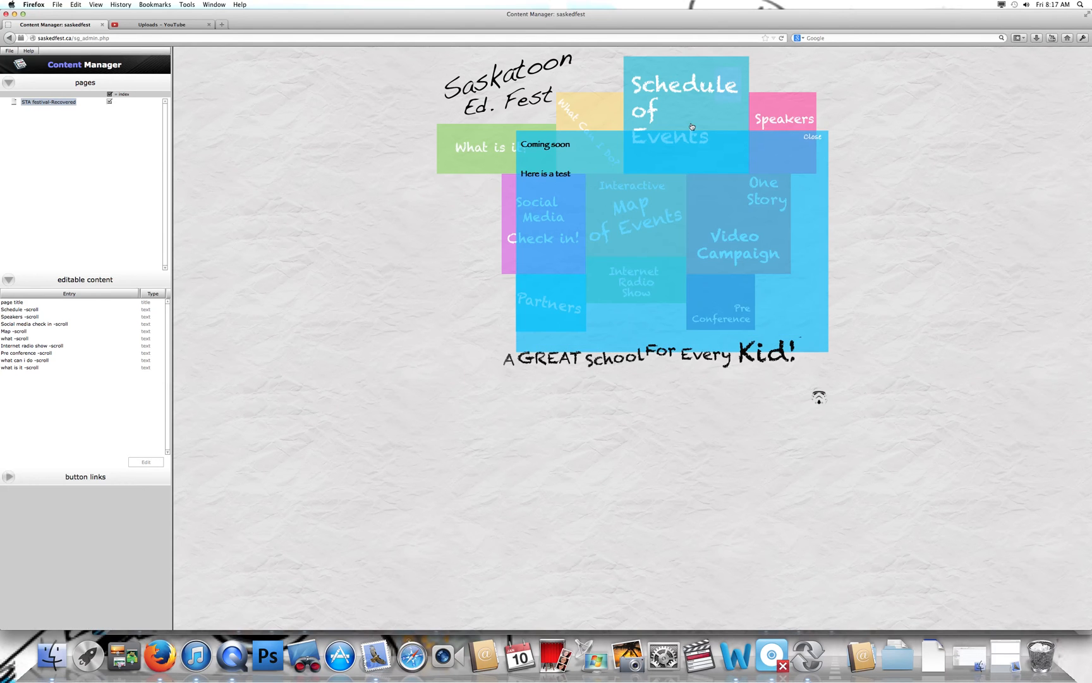
left_click(812, 137)
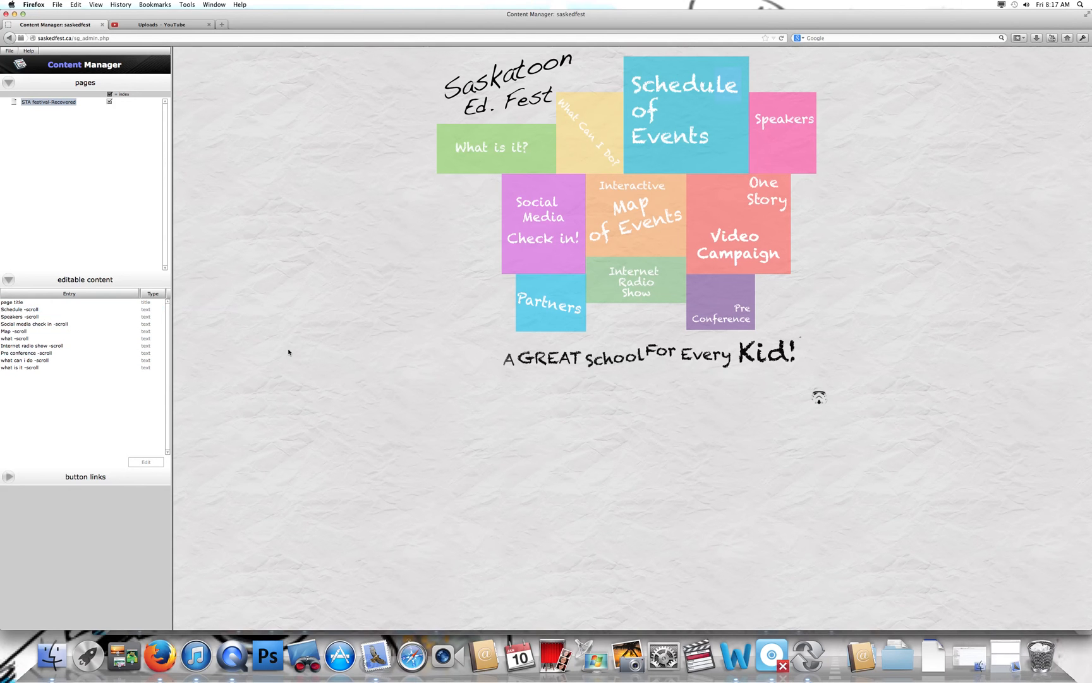
left_click(70, 316)
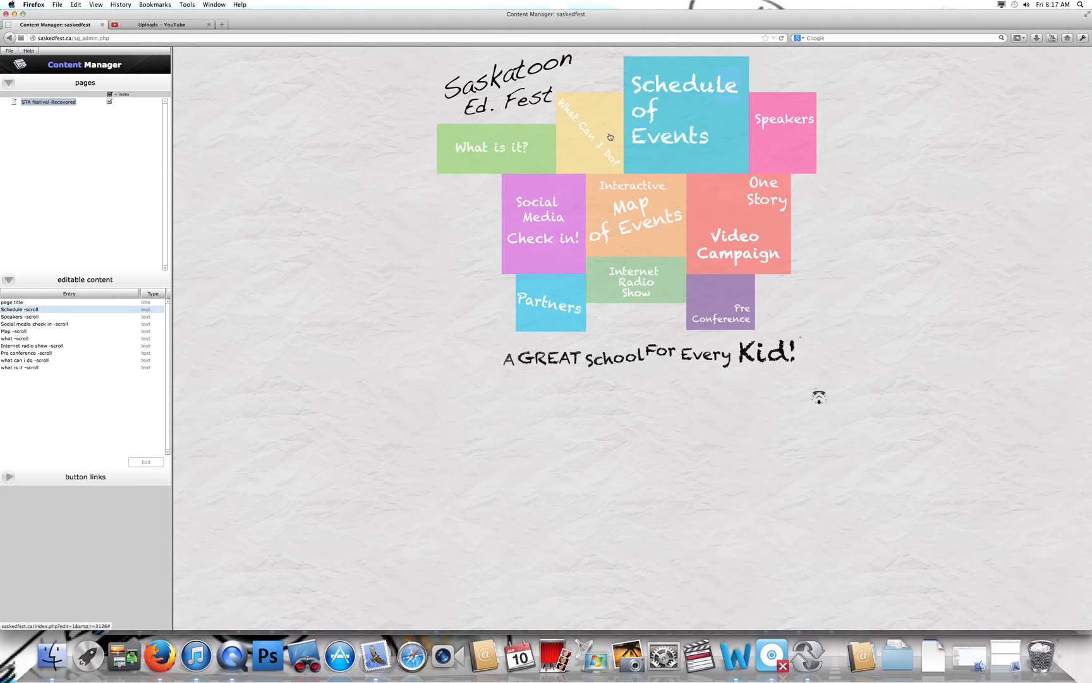
left_click(42, 323)
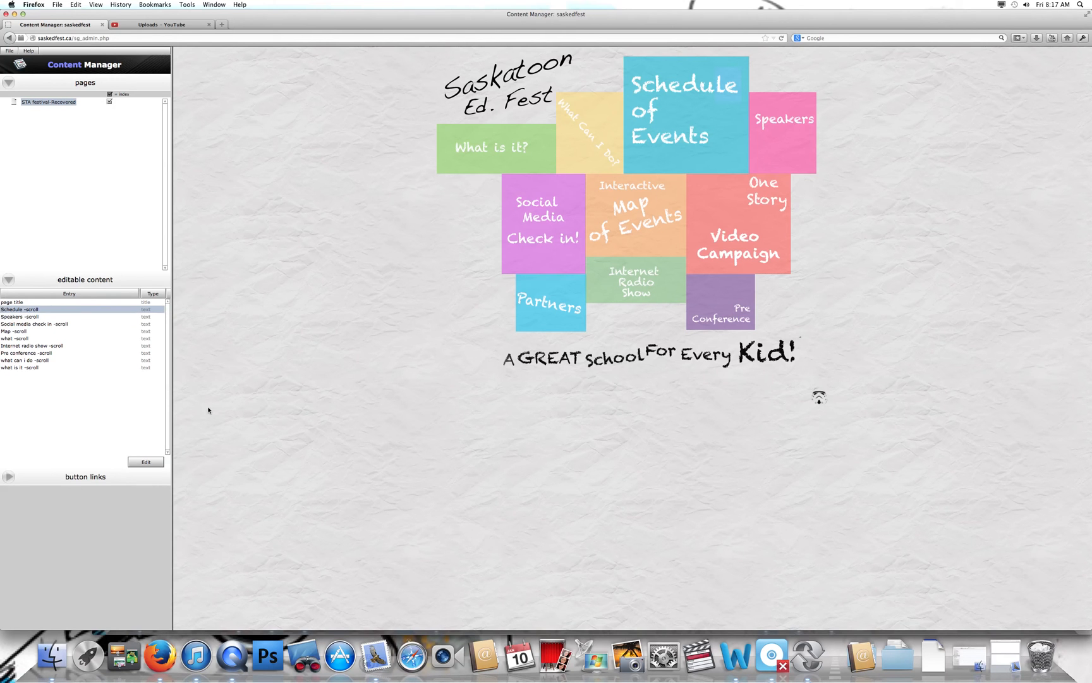
Step: Delete the 'Here is a test' line, append ', testing' to 'Coming soon', and confirm
left_click(145, 462)
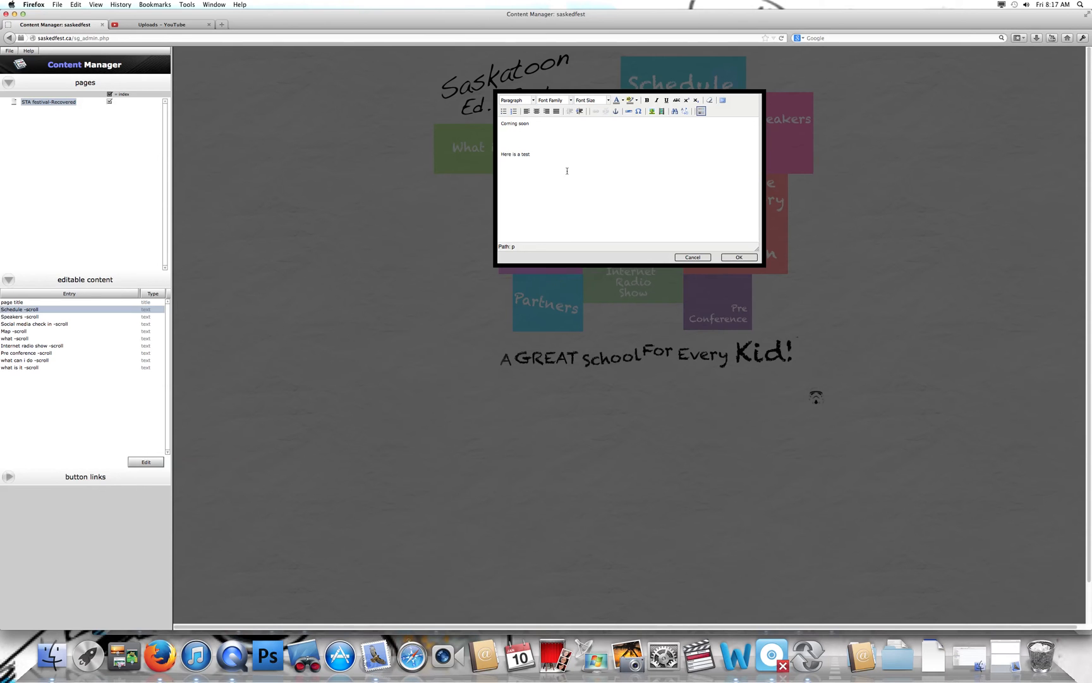
mouse_move(698, 130)
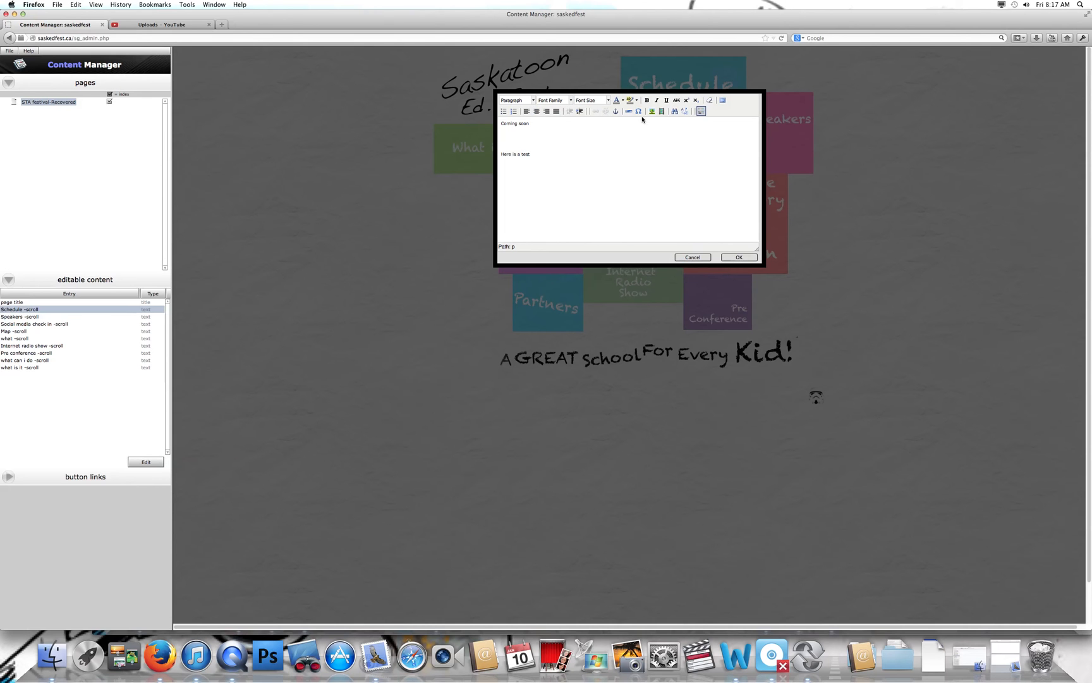
mouse_move(660, 111)
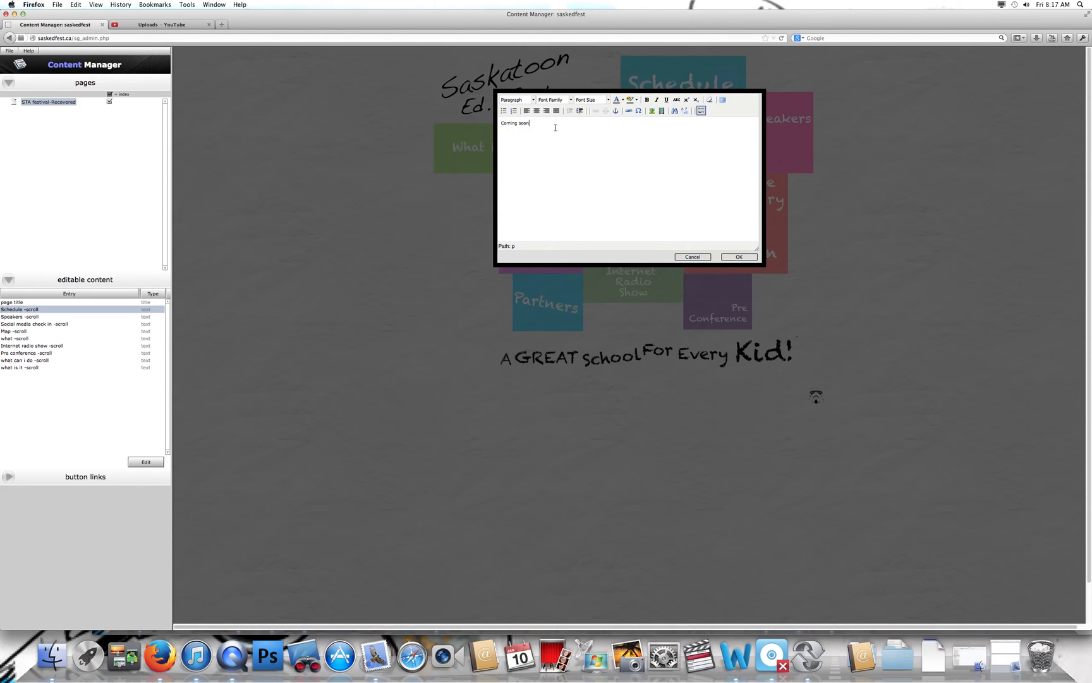
type(", test")
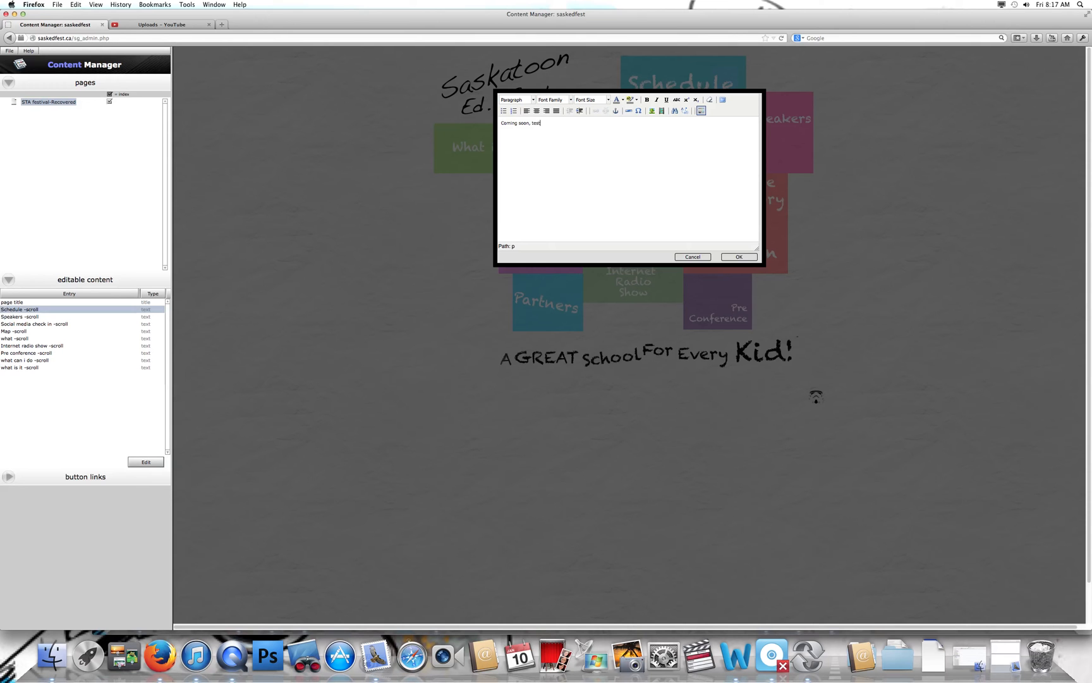
type("ing")
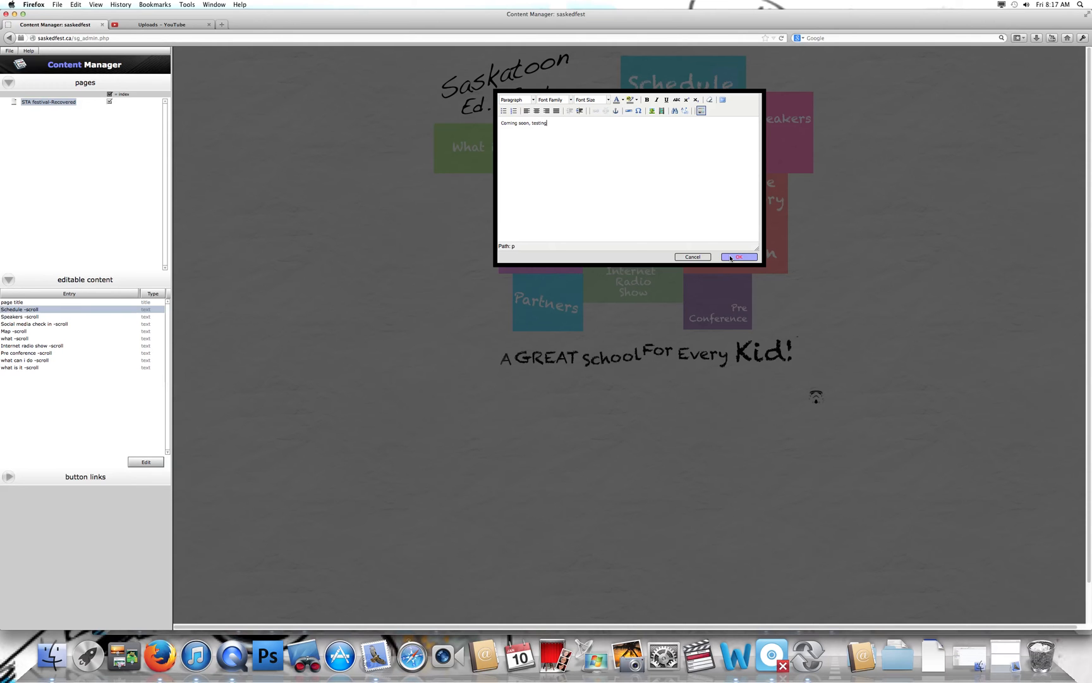
left_click(738, 257)
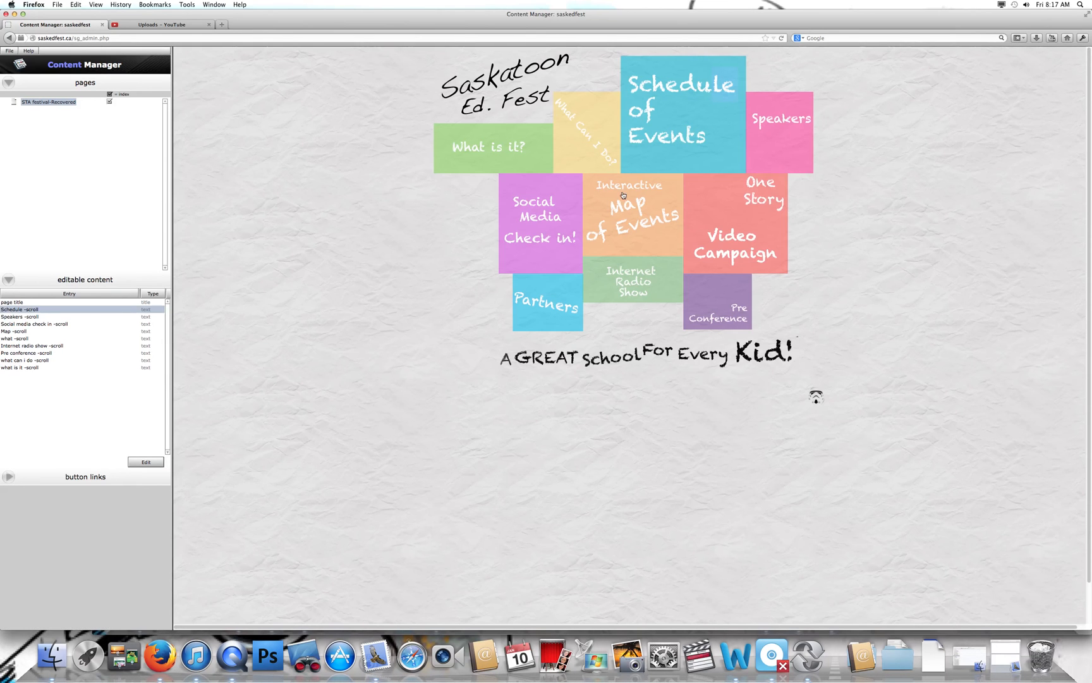
mouse_move(733, 128)
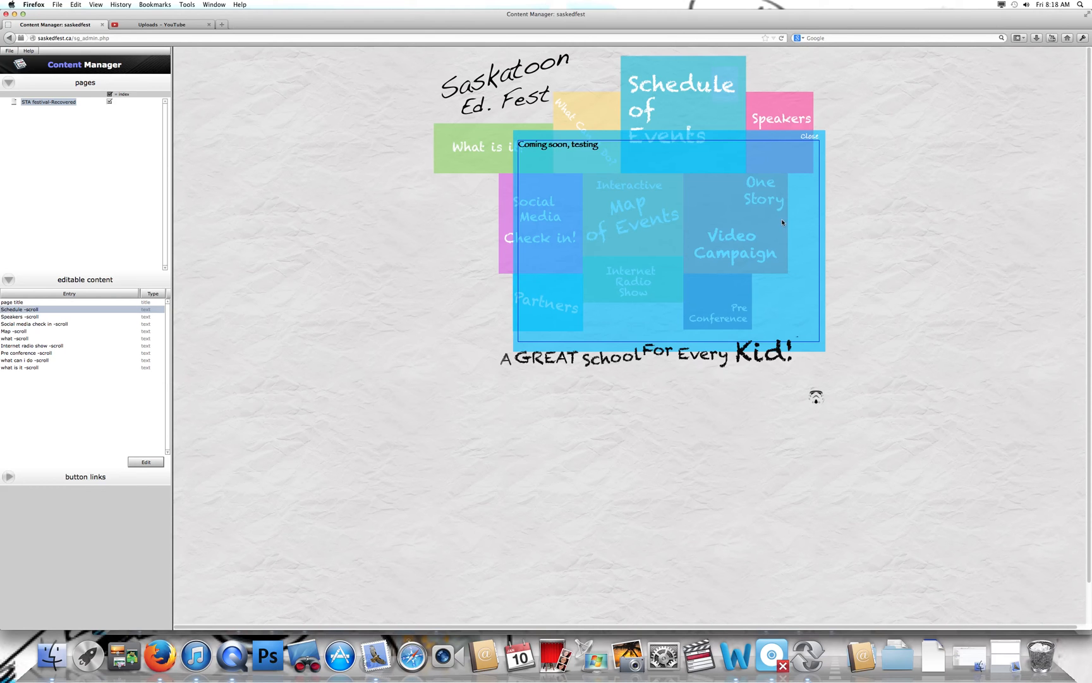
mouse_move(823, 135)
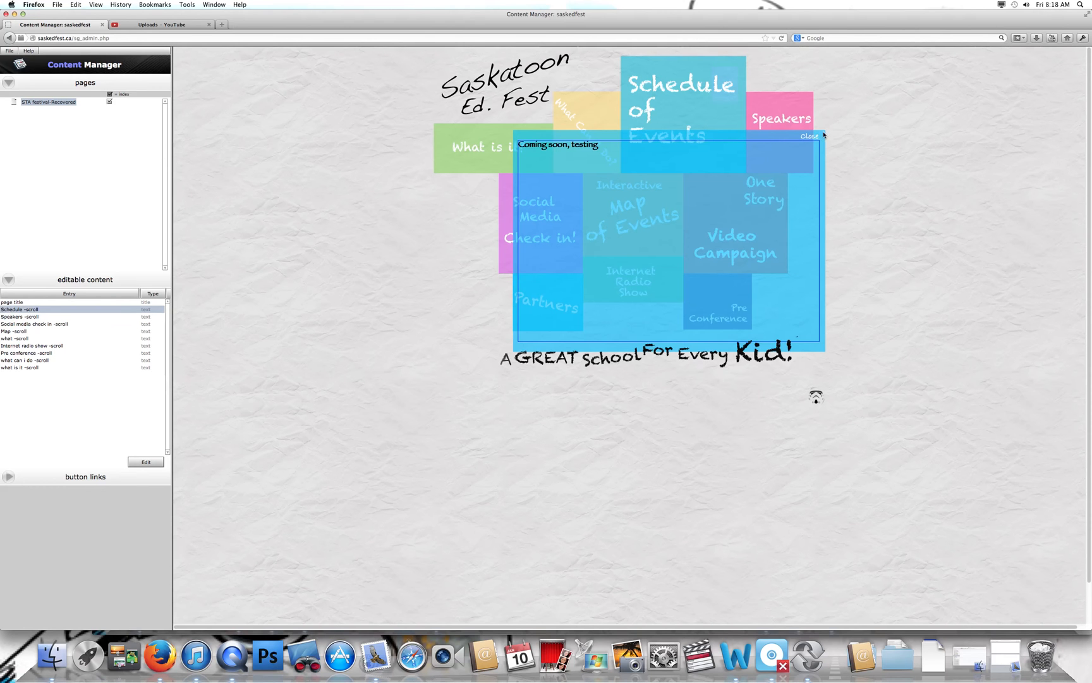
Step: Close the Schedule of Events preview showing 'Coming soon, testing'
left_click(808, 135)
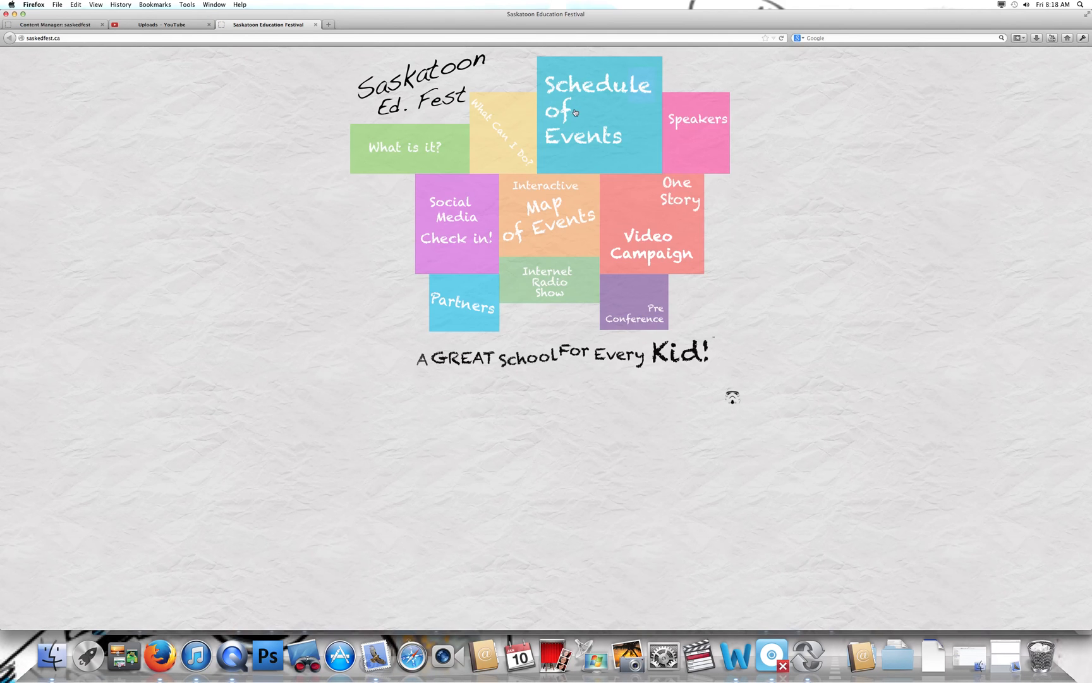
Step: Check the live Schedule of Events box shows 'Coming soon, testing', then return to Content Manager
left_click(596, 108)
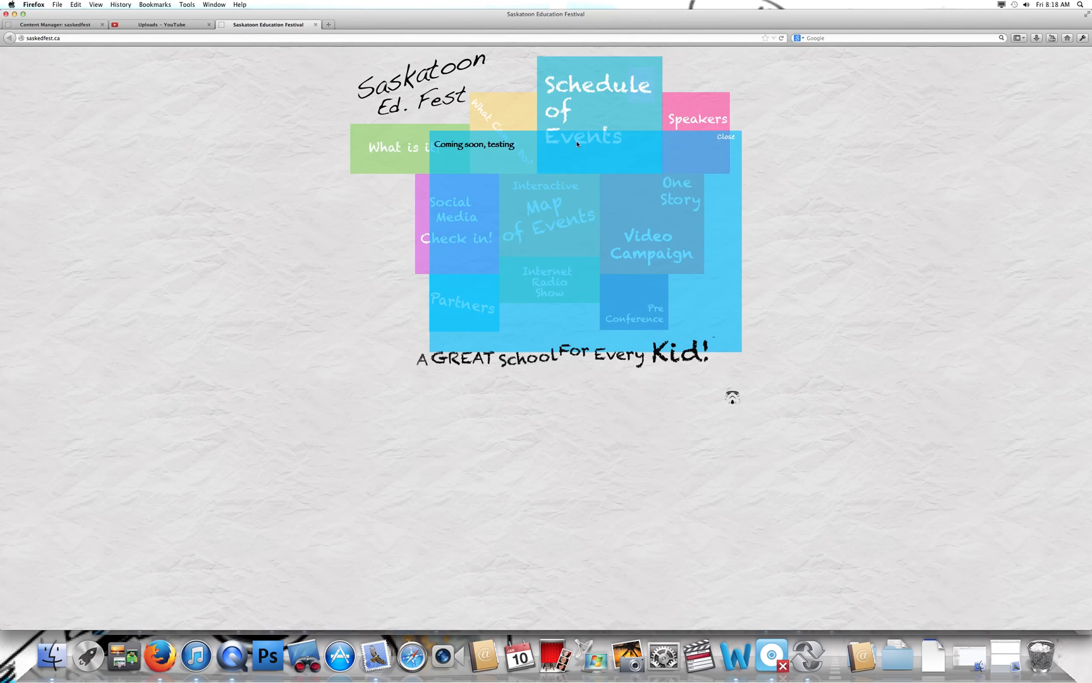
left_click(725, 136)
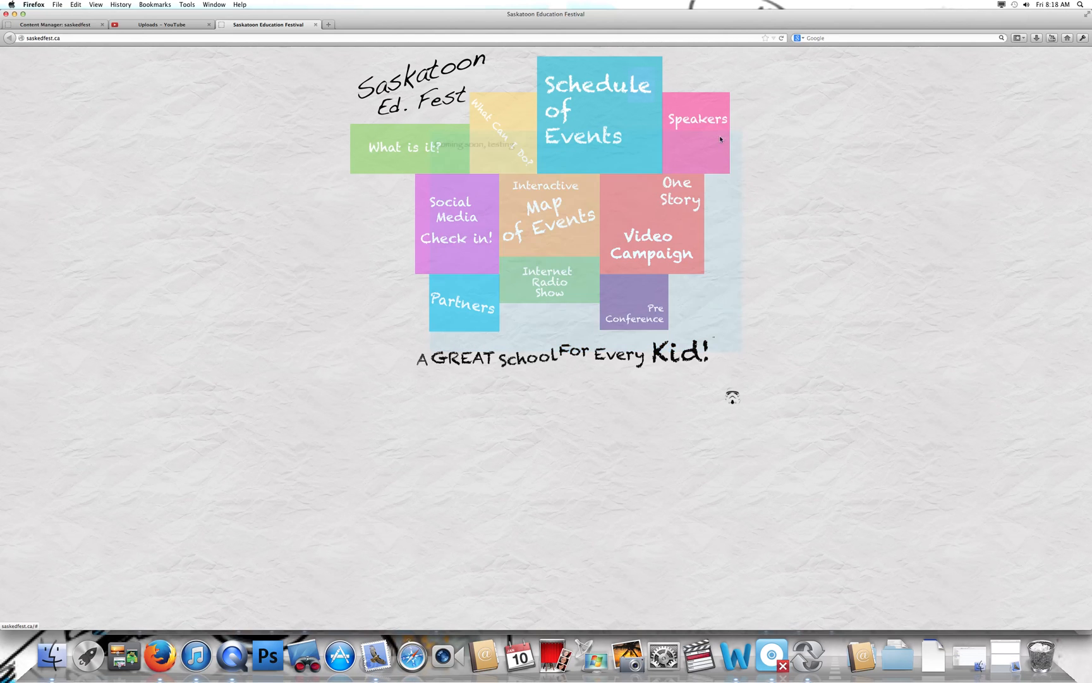
left_click(55, 24)
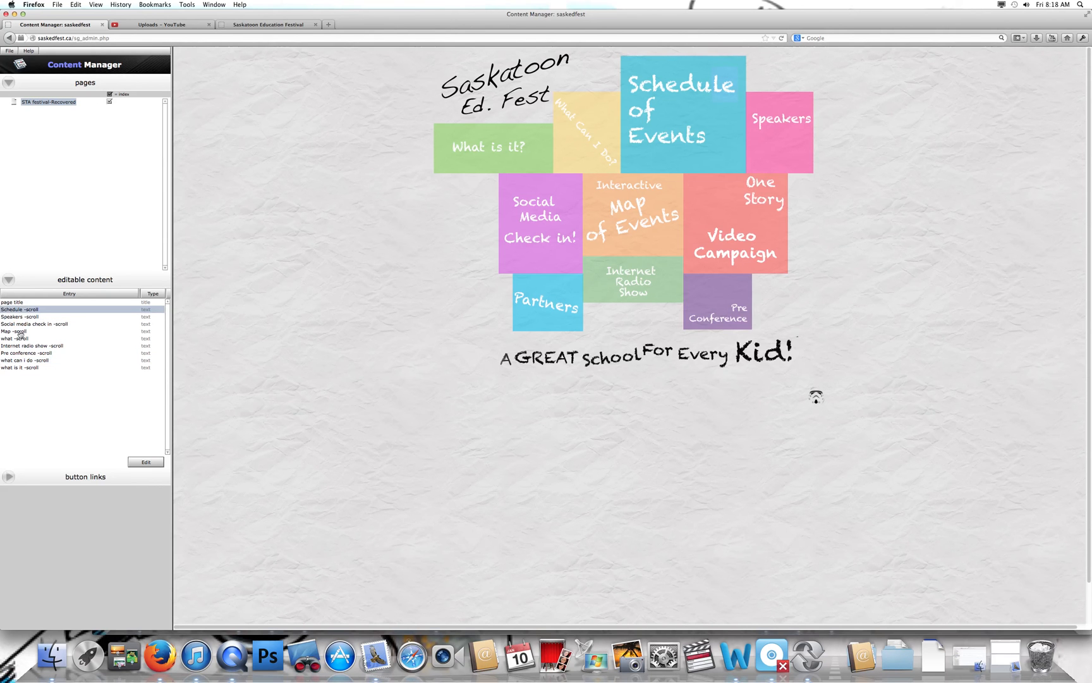
left_click(21, 367)
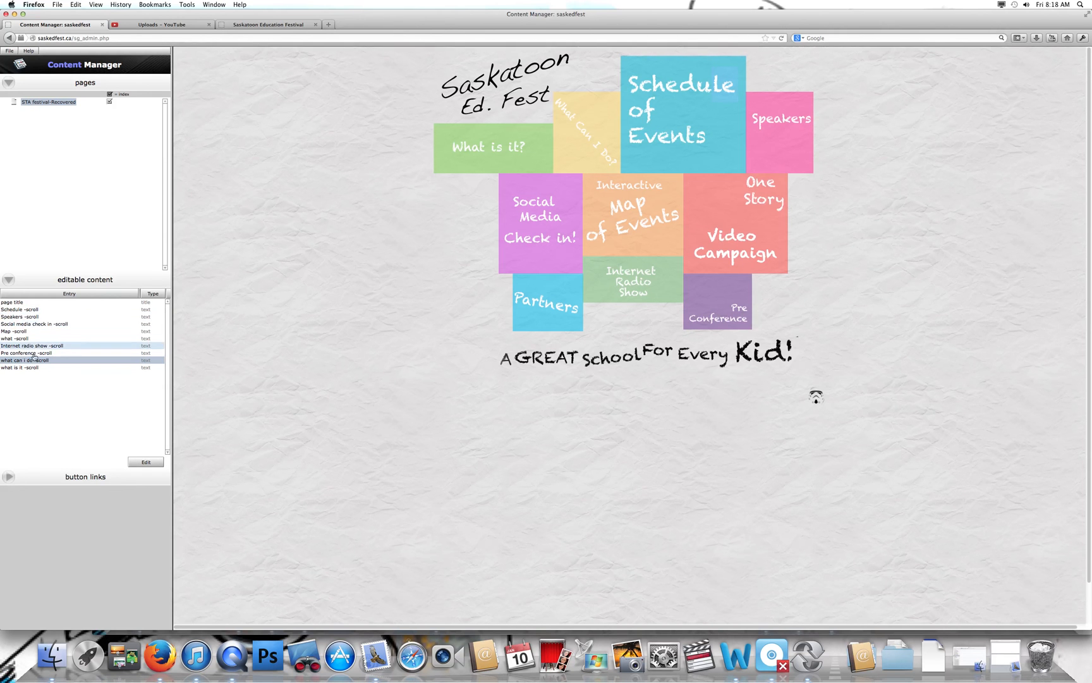
left_click(28, 352)
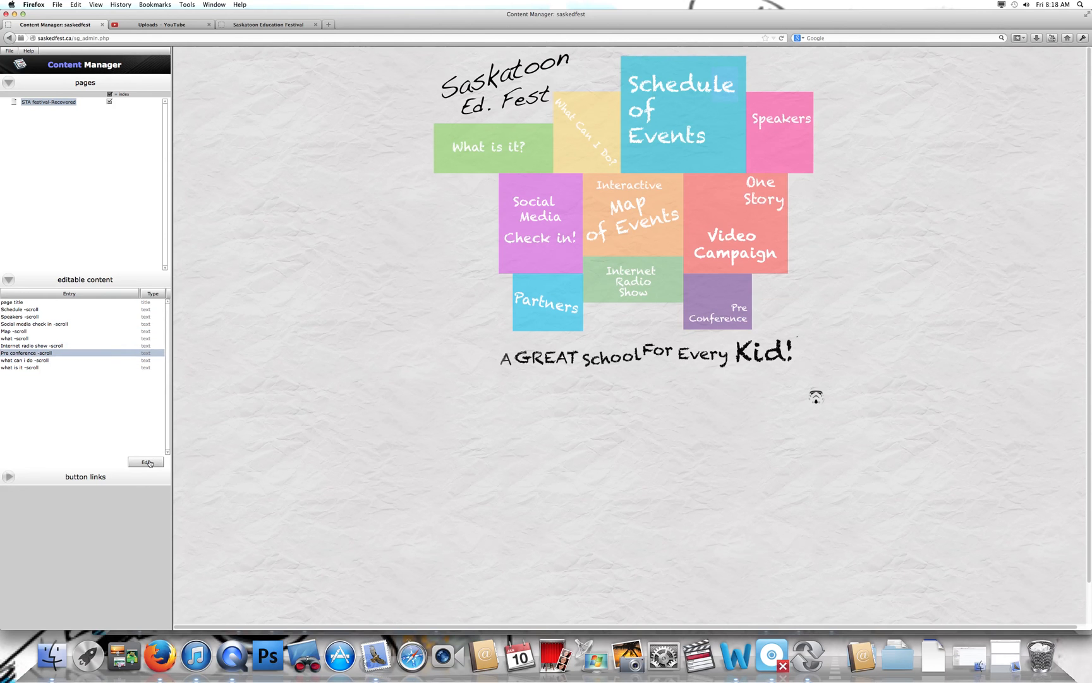
left_click(145, 462)
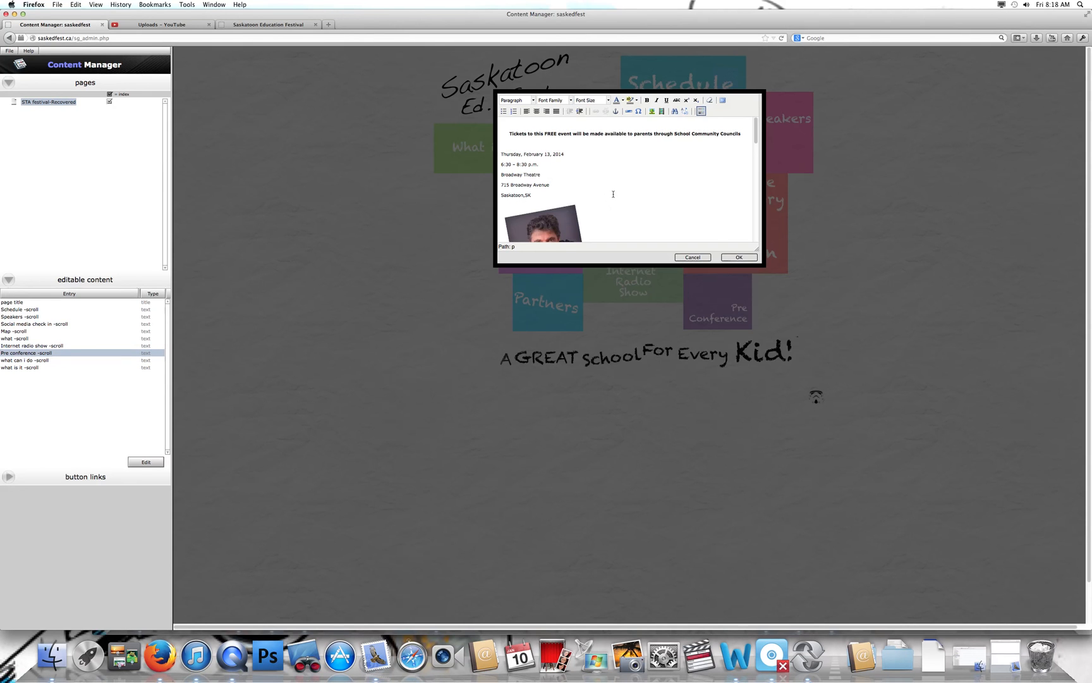
scroll("down", 3)
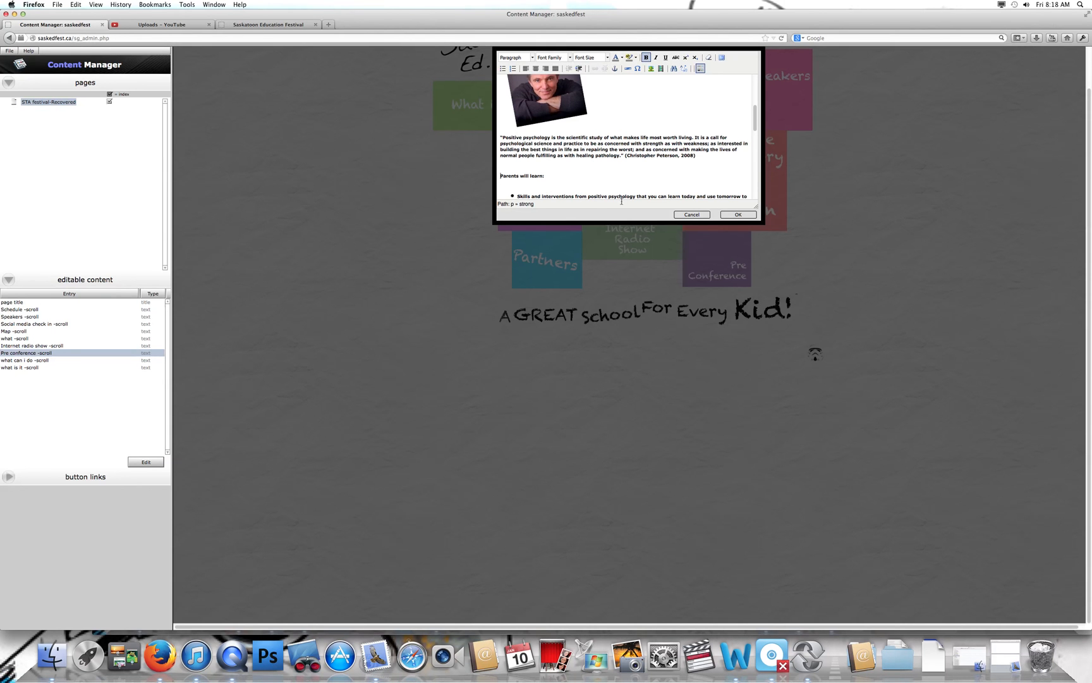
left_click(691, 214)
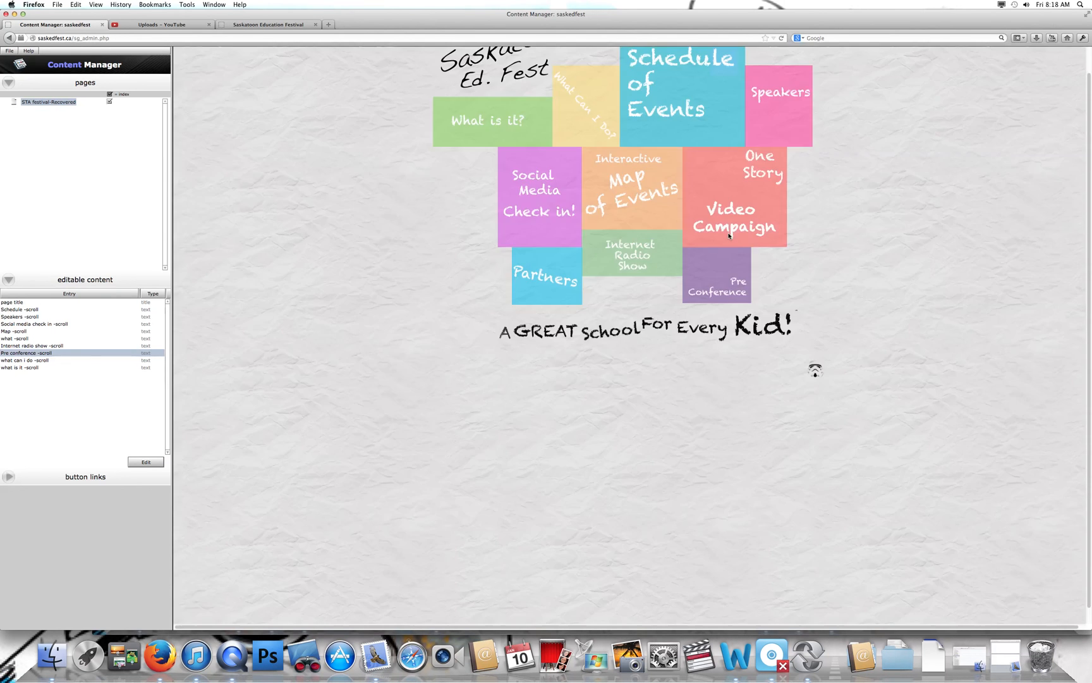
mouse_move(713, 269)
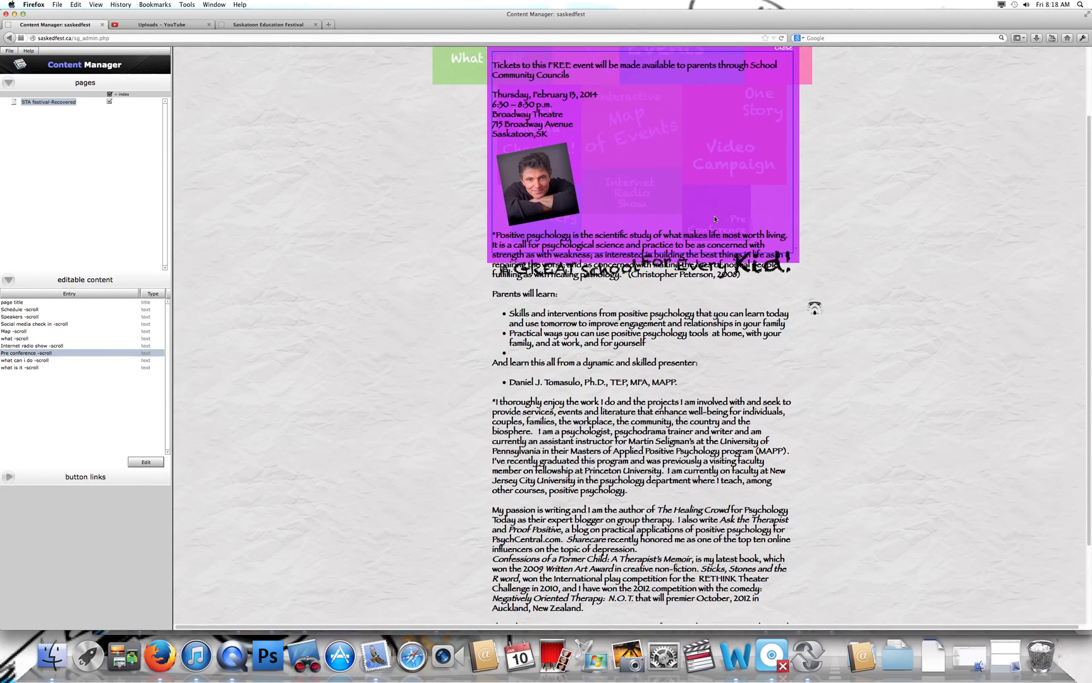
Step: Scroll through the Pre Conference preview text, then switch to the live festival tab
scroll("down", 3)
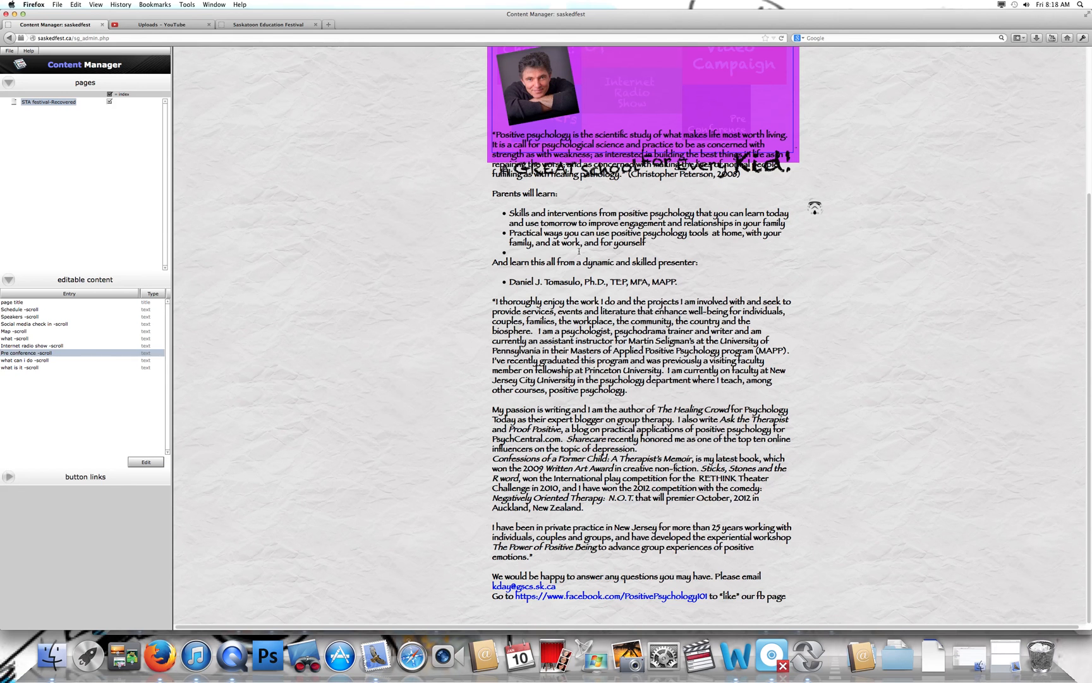
mouse_move(644, 204)
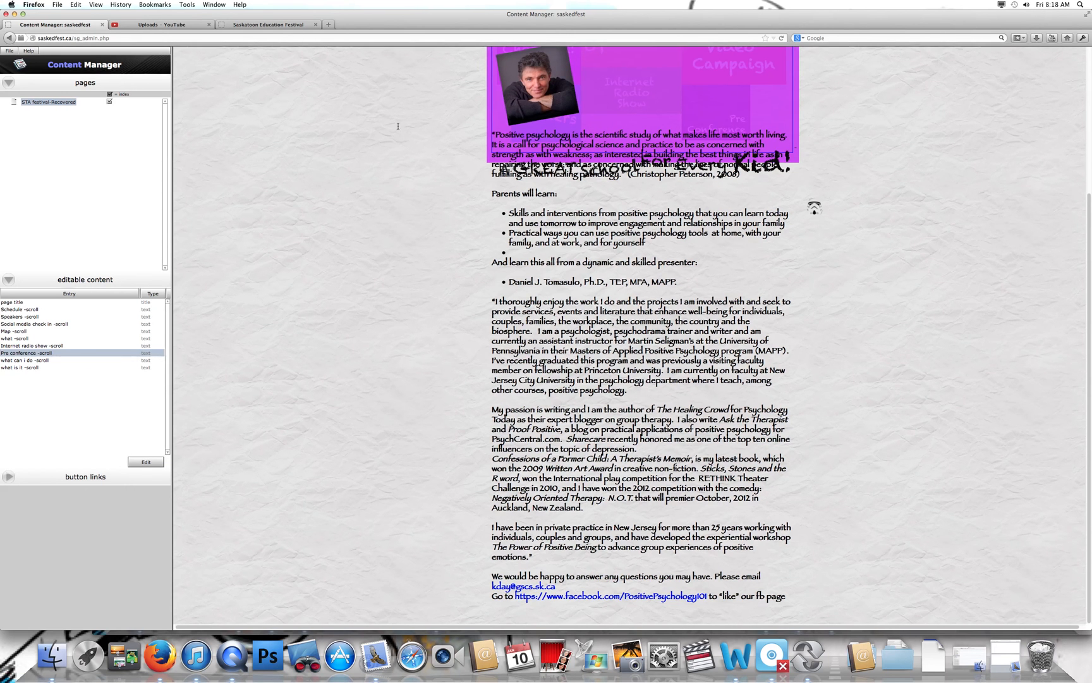
left_click(267, 24)
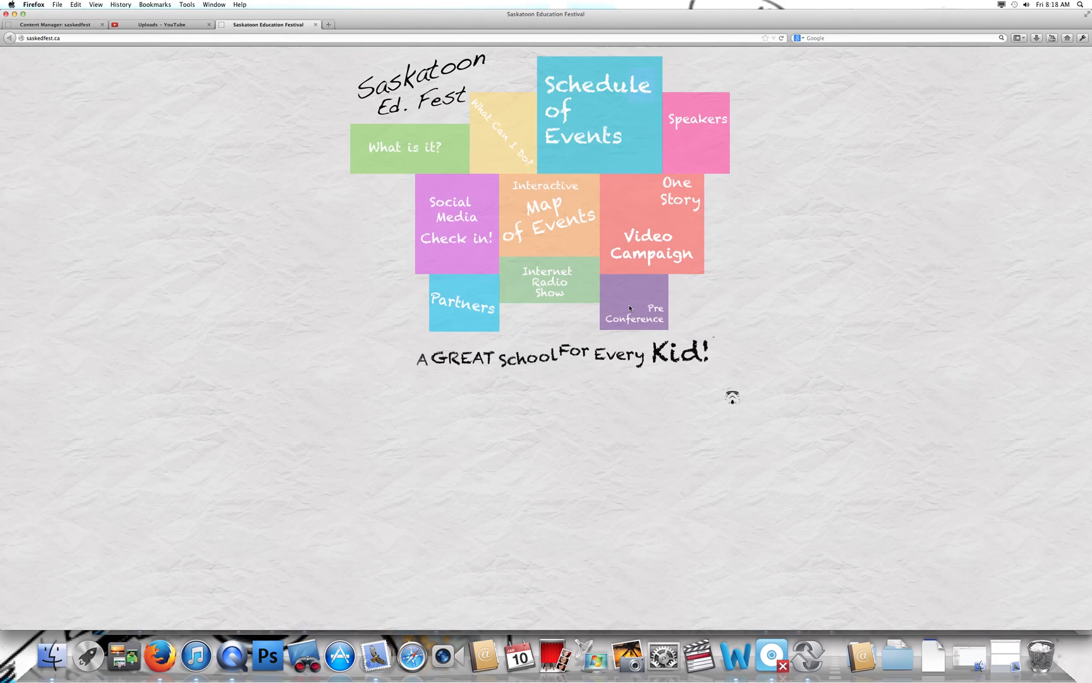
Step: View the live Pre Conference details down to its contact lines and close the Content Manager tab
left_click(697, 118)
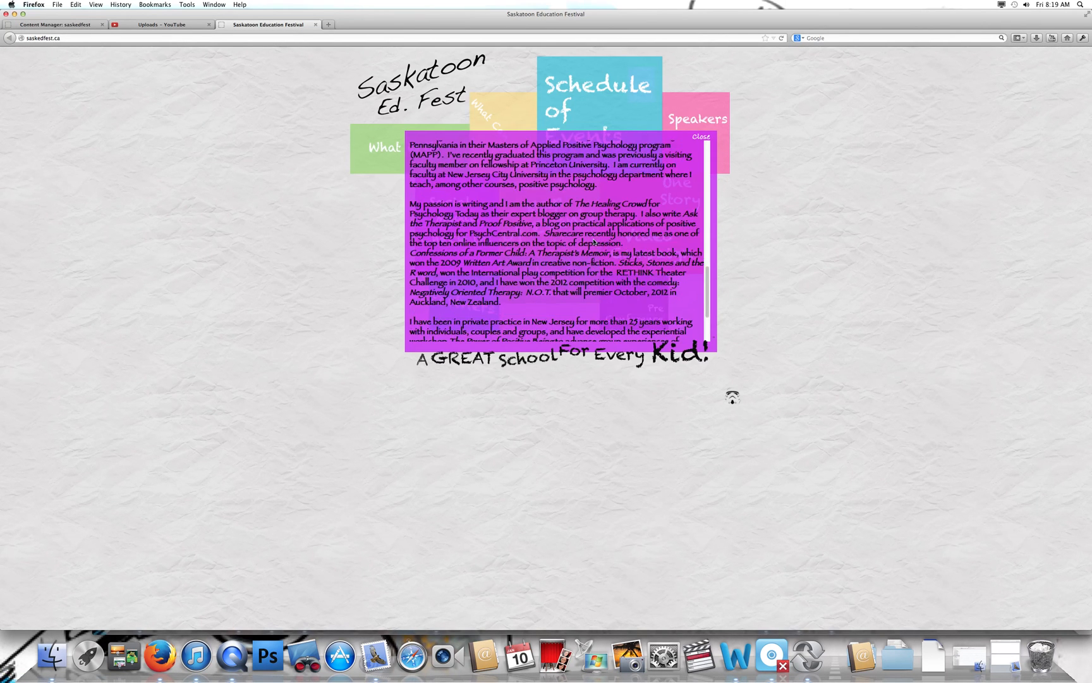
scroll("down", 3)
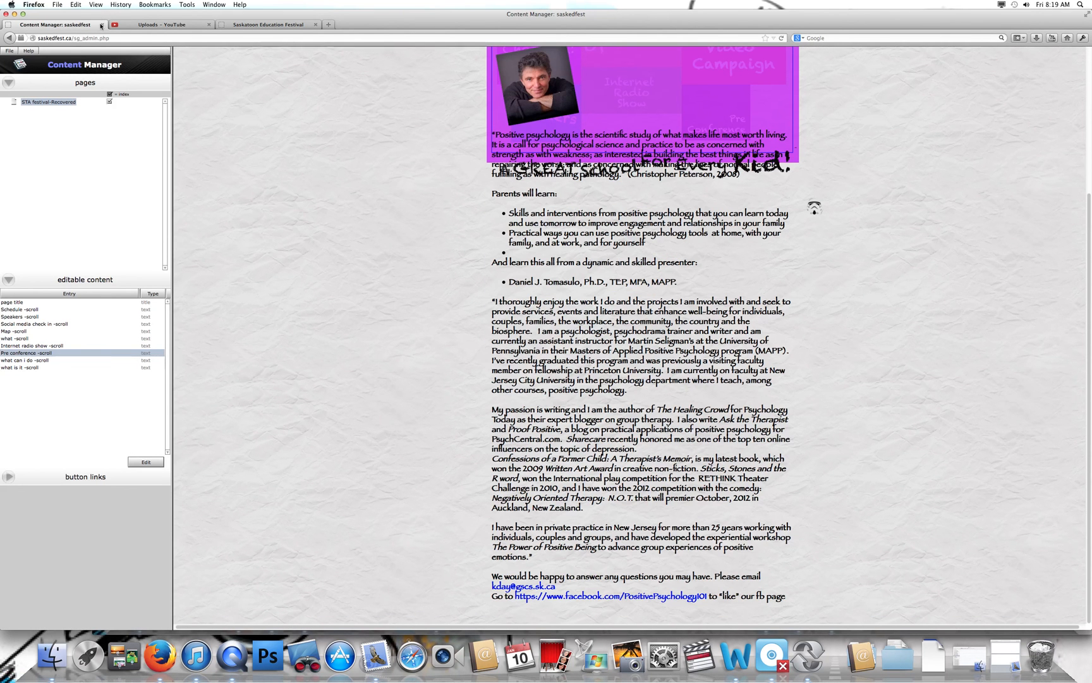
left_click(160, 25)
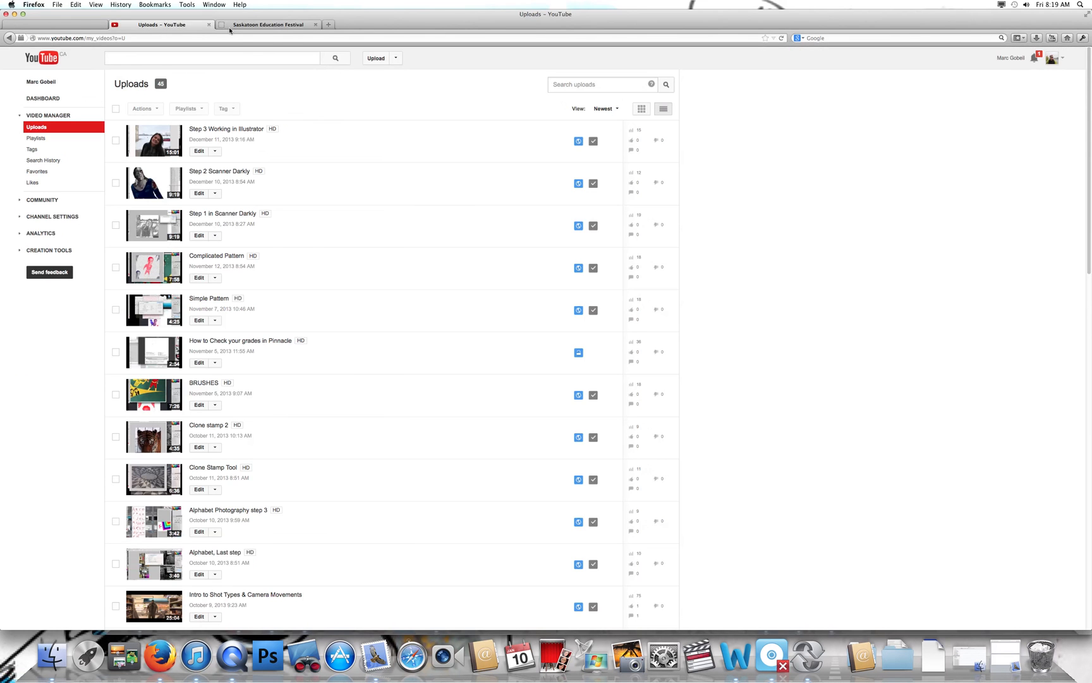
left_click(161, 25)
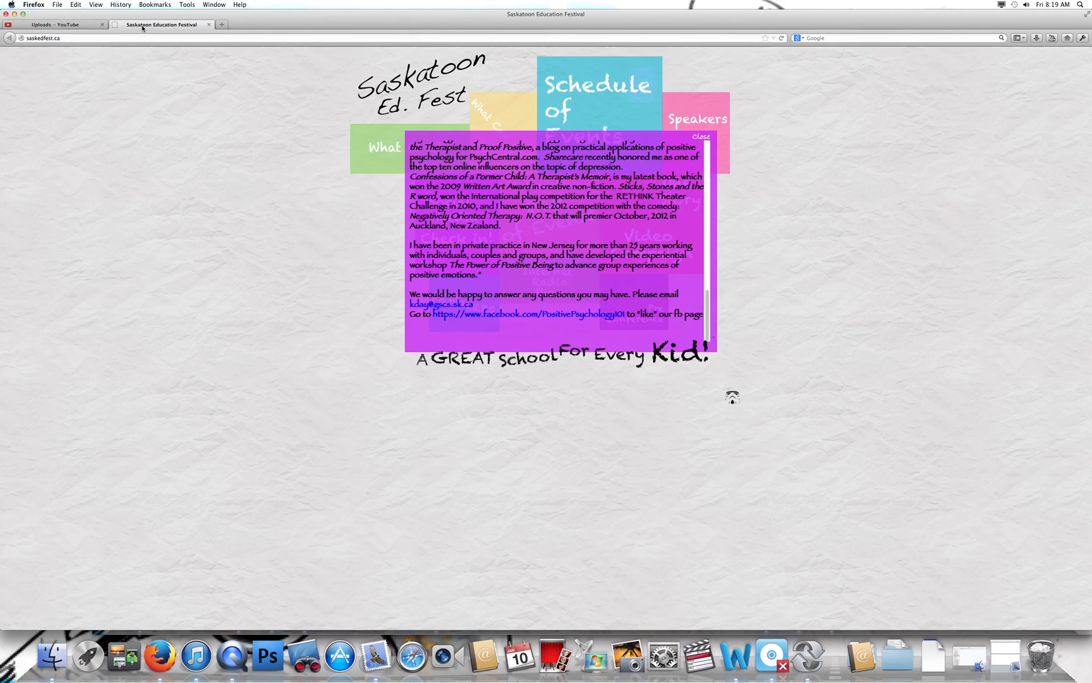
mouse_move(496, 236)
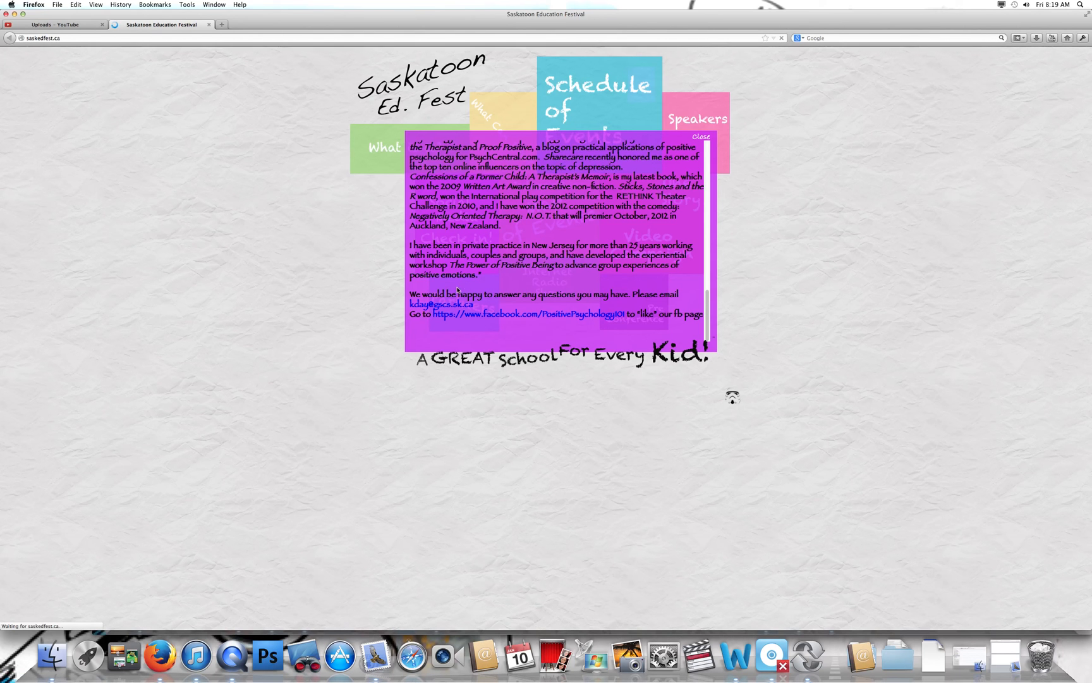
mouse_move(276, 400)
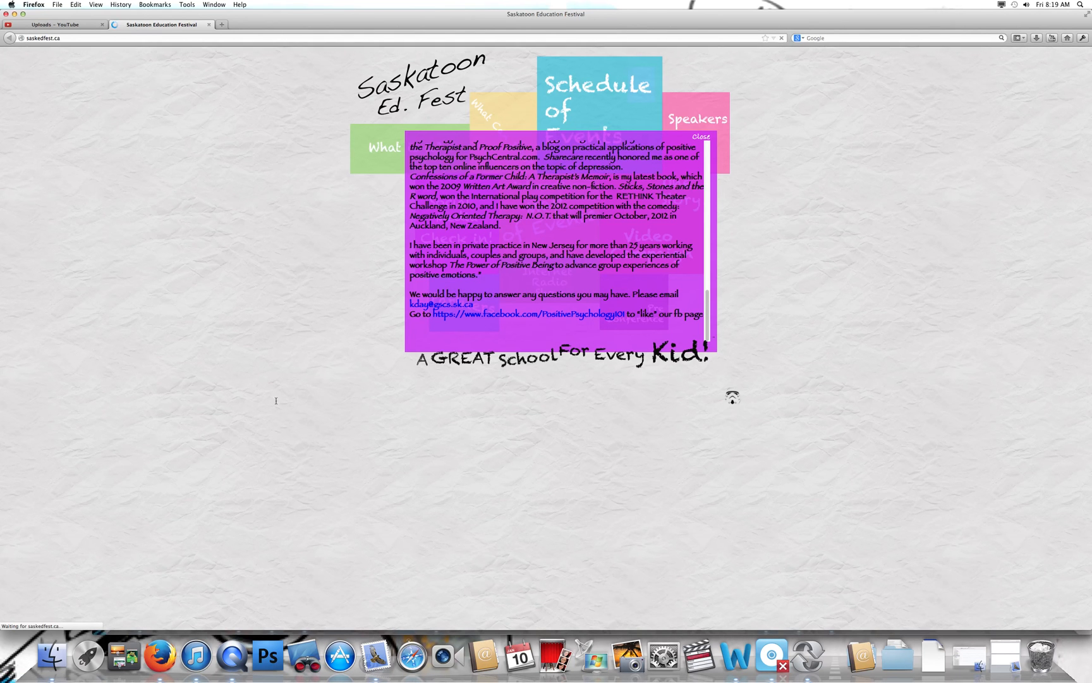